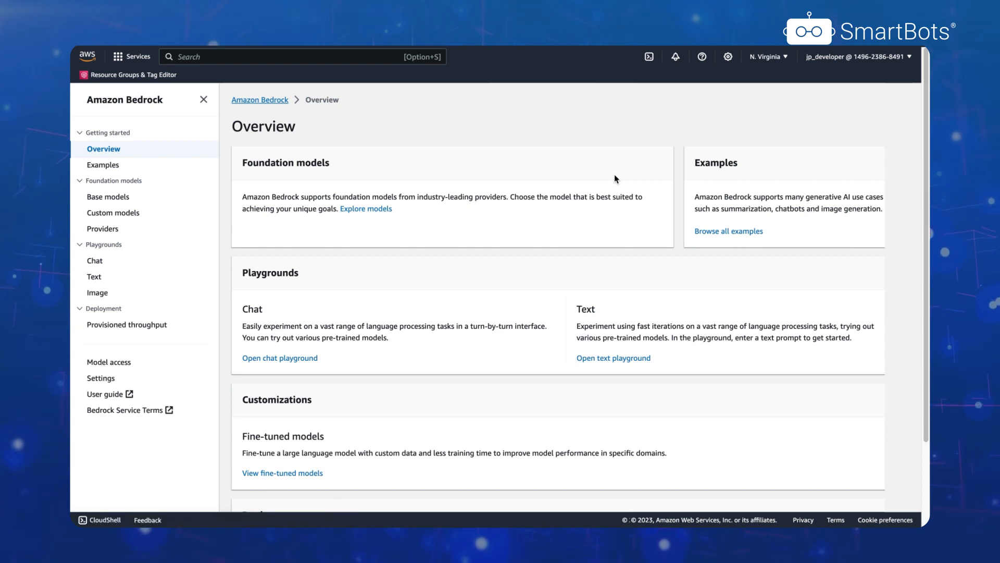
# Browse Bedrock base models and the Chat playground filtered to Anthropic Claude models.
pyautogui.click(108, 197)
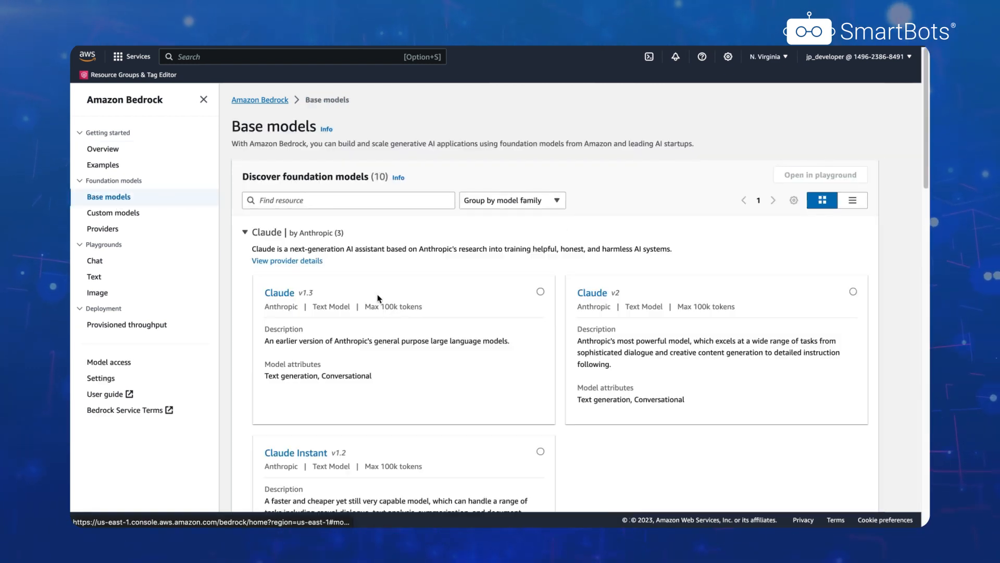
pyautogui.click(94, 261)
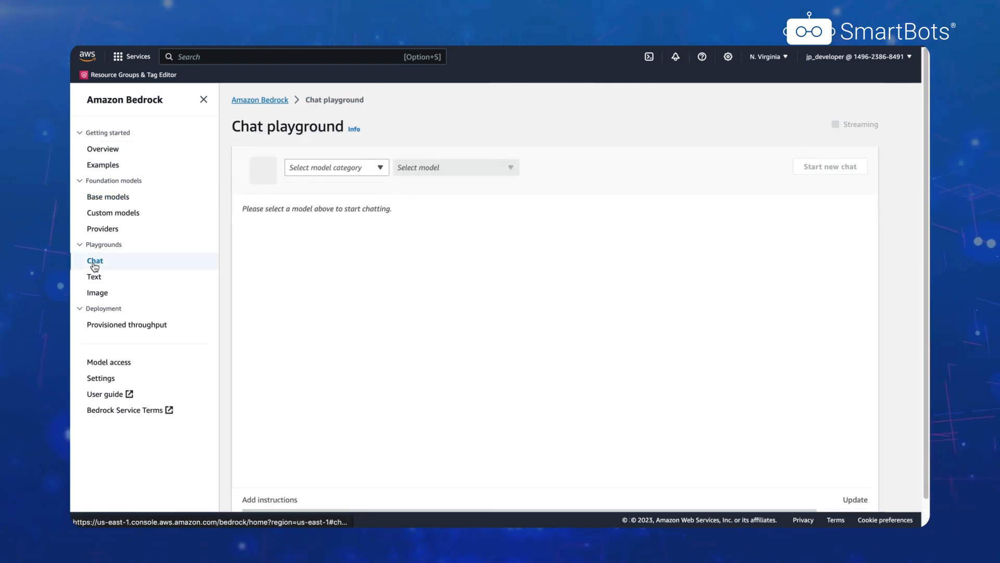
pyautogui.click(335, 167)
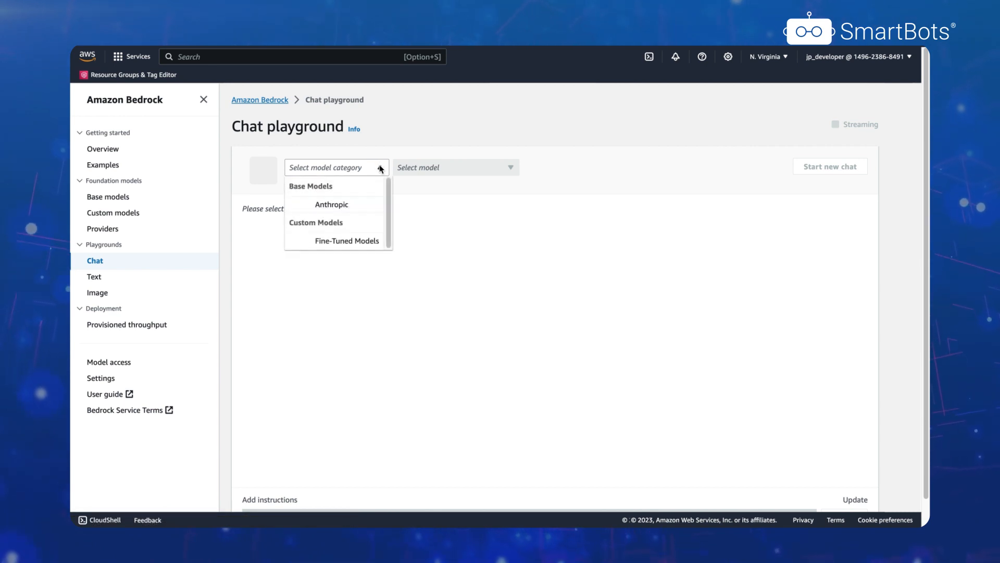
pyautogui.click(332, 204)
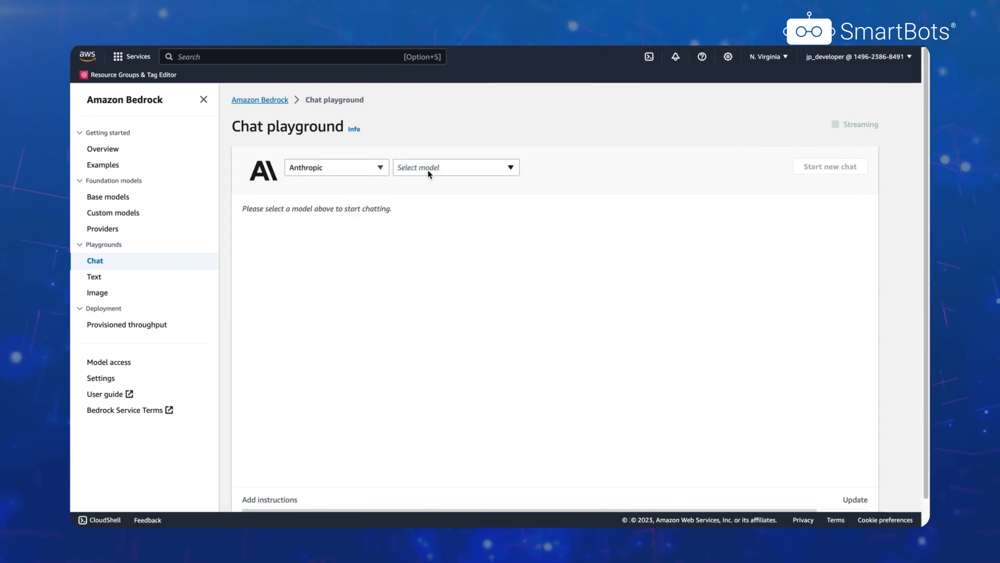
pyautogui.click(454, 167)
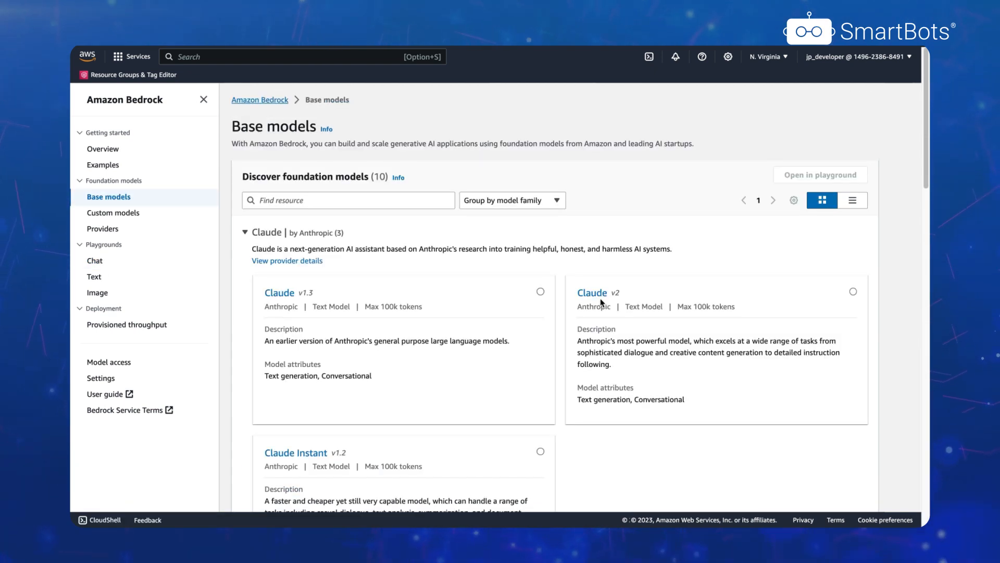
pyautogui.click(829, 218)
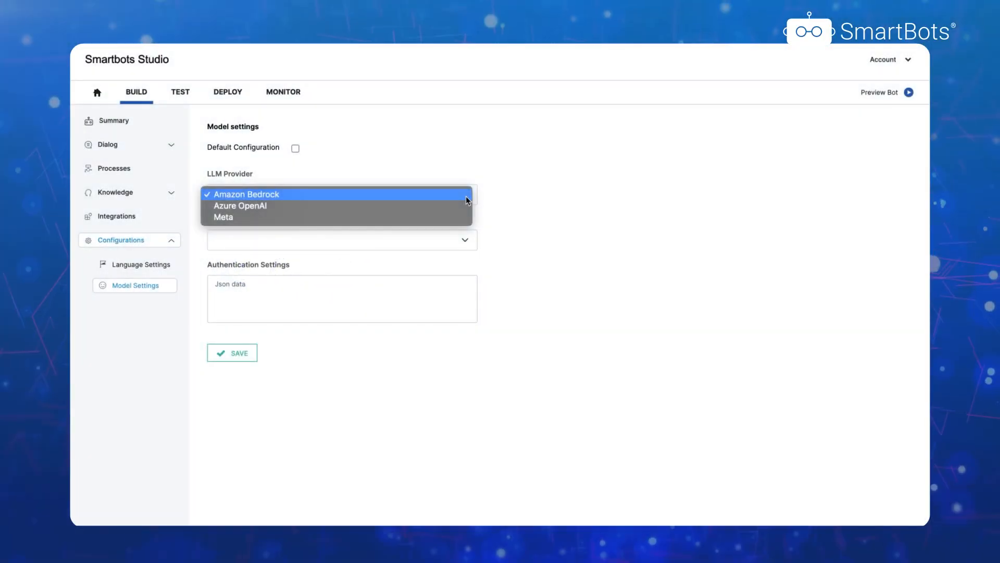
# Set LLM Provider to Amazon Bedrock and Model to anthropic.claude-v2.
pyautogui.click(249, 194)
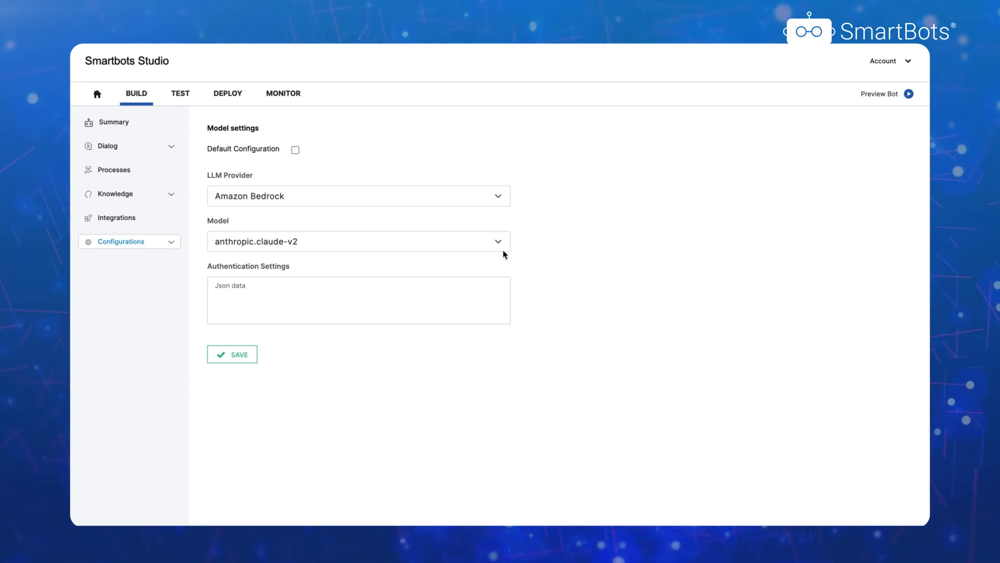
pyautogui.click(359, 241)
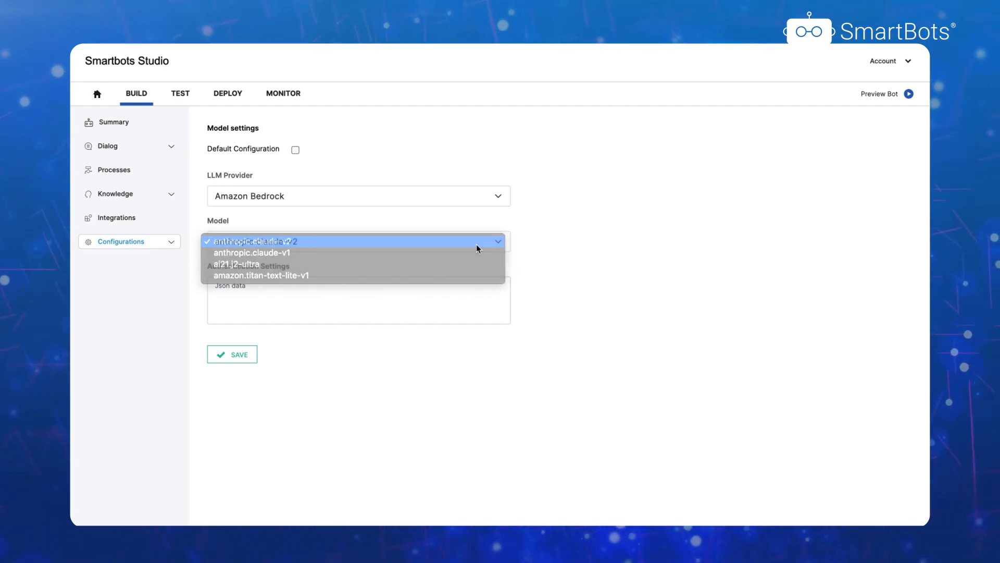
pyautogui.click(256, 241)
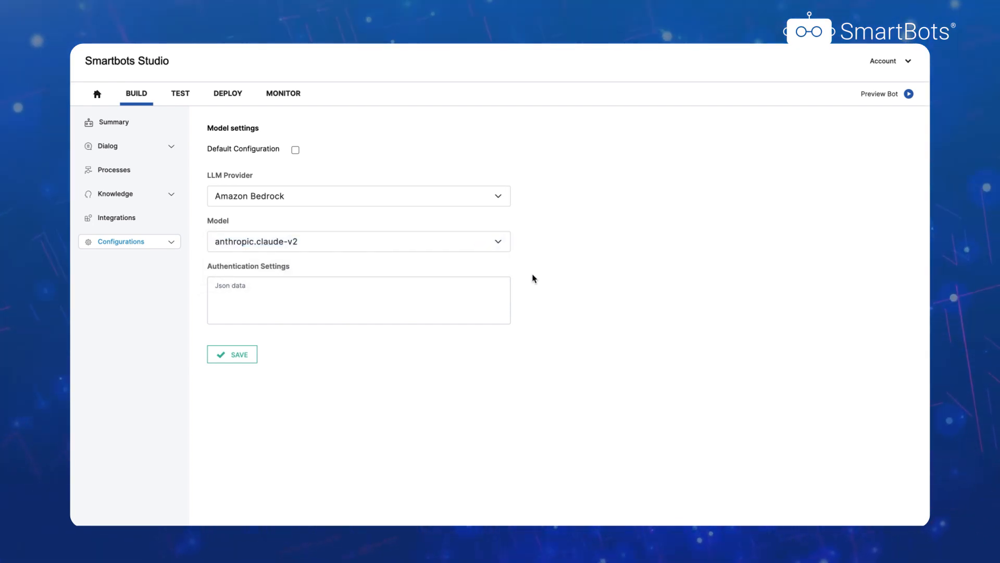